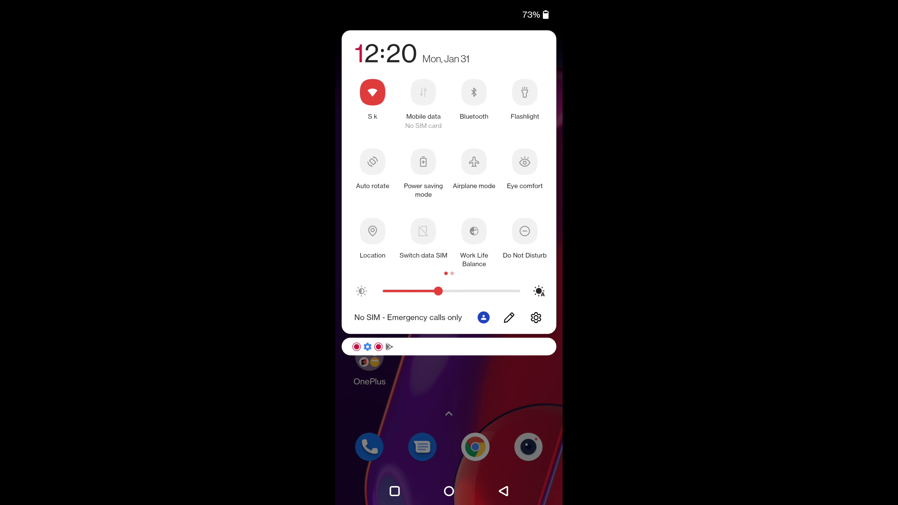
- Go from quick settings into the full Settings app and its Personalizations page
{"action": "left_click", "coordinate": [536, 318]}
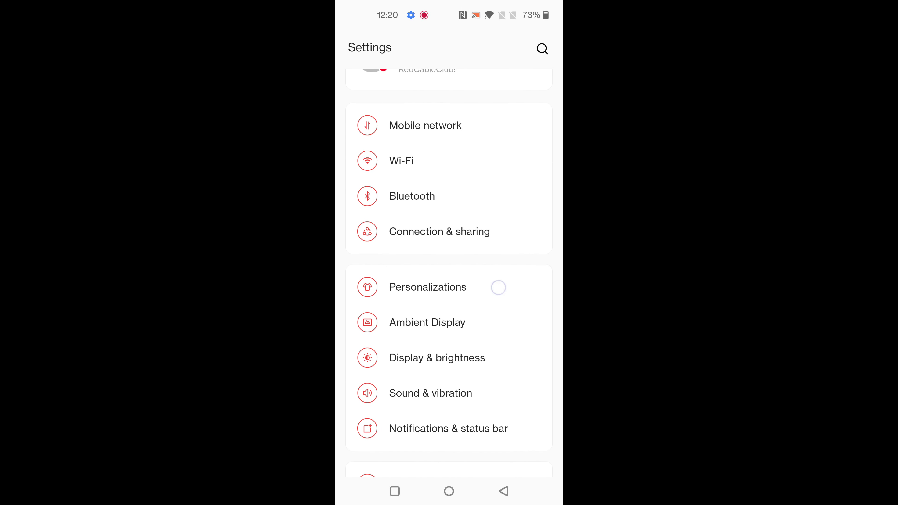
{"action": "left_click", "coordinate": [427, 286]}
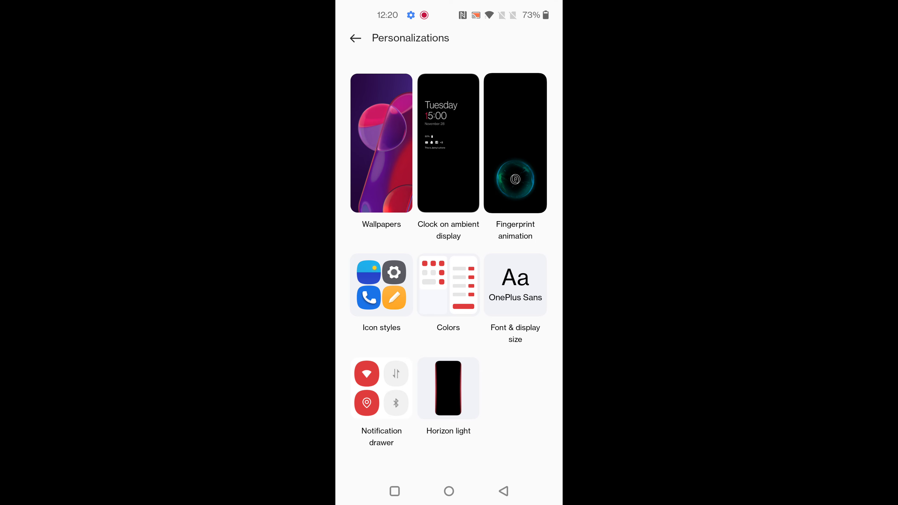
- Enter the Clock on ambient display style picker from Personalizations
{"action": "left_click", "coordinate": [449, 144]}
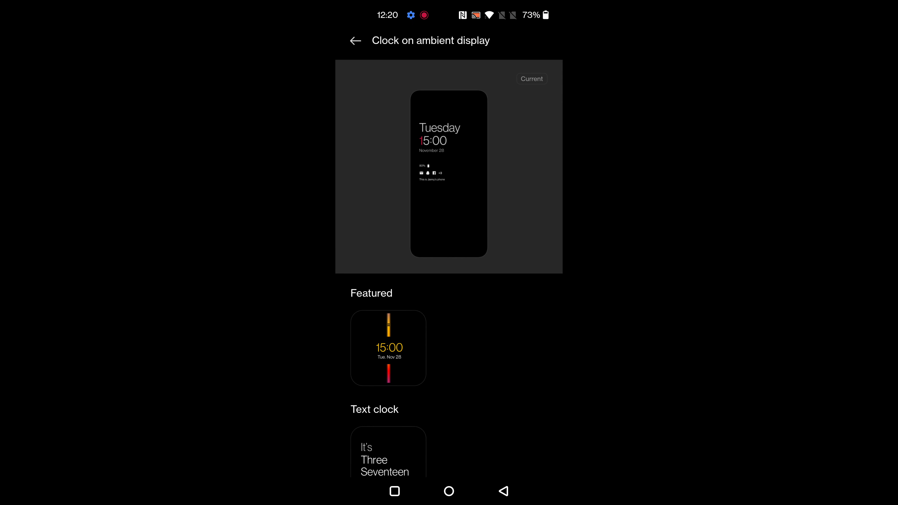
- Browse the clock styles and bring up the outline-numeral analog clock full-screen preview
{"action": "scroll", "scroll_direction": "down", "scroll_amount": 3}
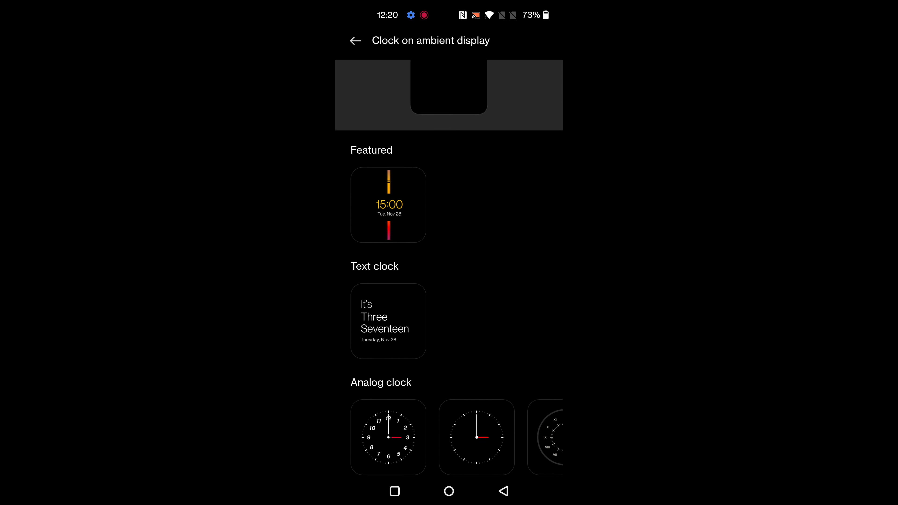
{"action": "scroll", "scroll_direction": "down", "scroll_amount": 3}
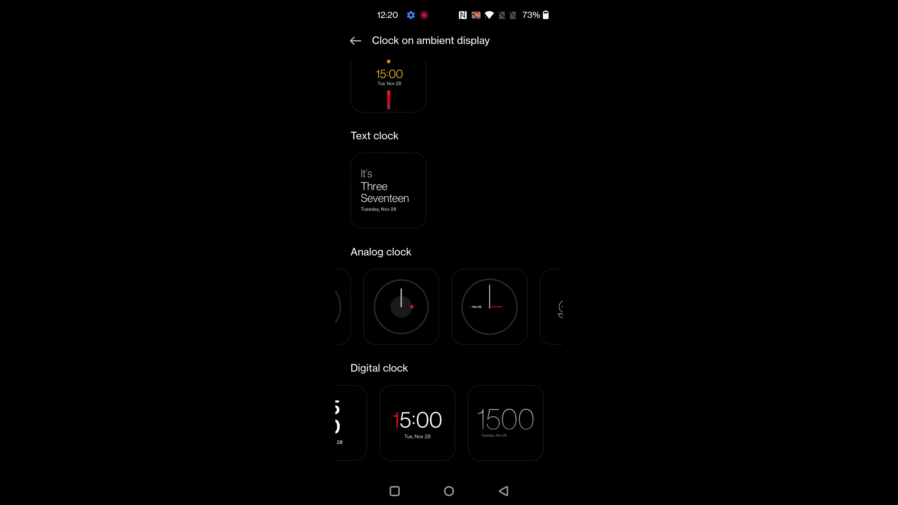
{"action": "scroll", "scroll_direction": "left", "scroll_amount": 3}
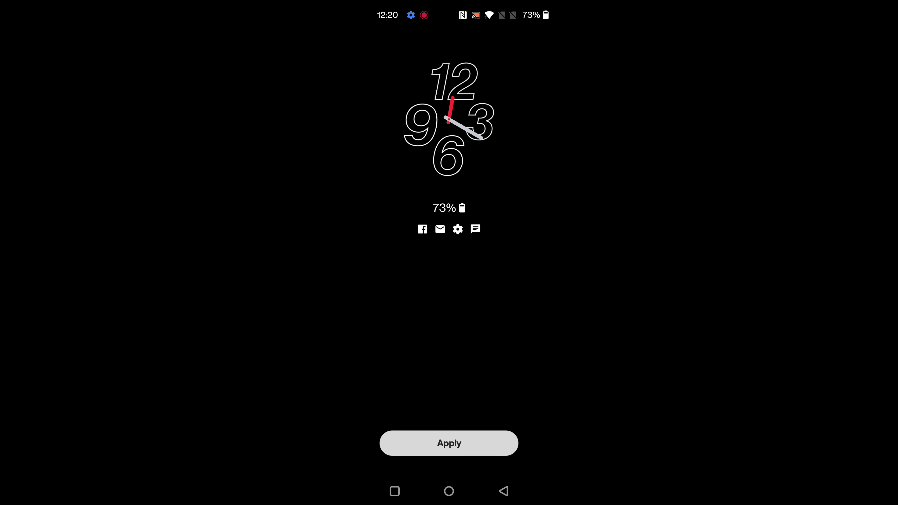
- Apply the outline-numeral analog clock and return to Personalizations showing its thumbnail
{"action": "left_click", "coordinate": [448, 443]}
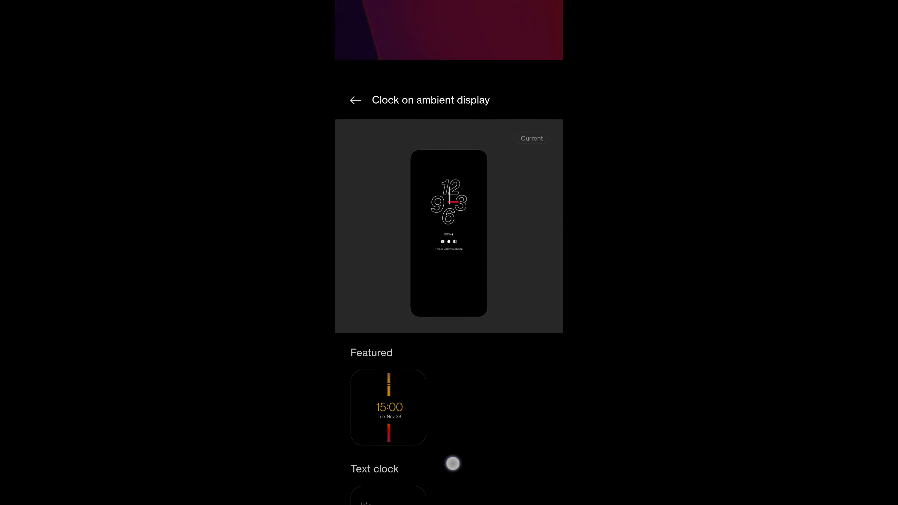
{"action": "left_click", "coordinate": [355, 99]}
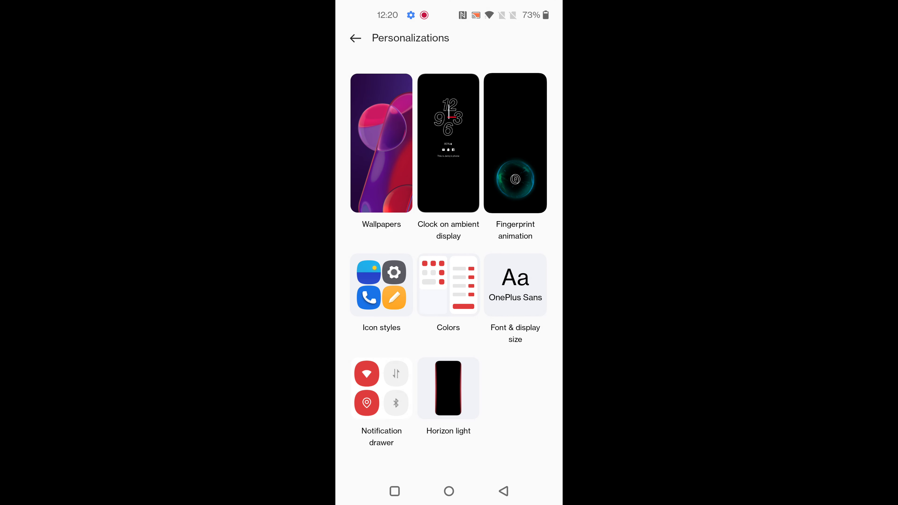